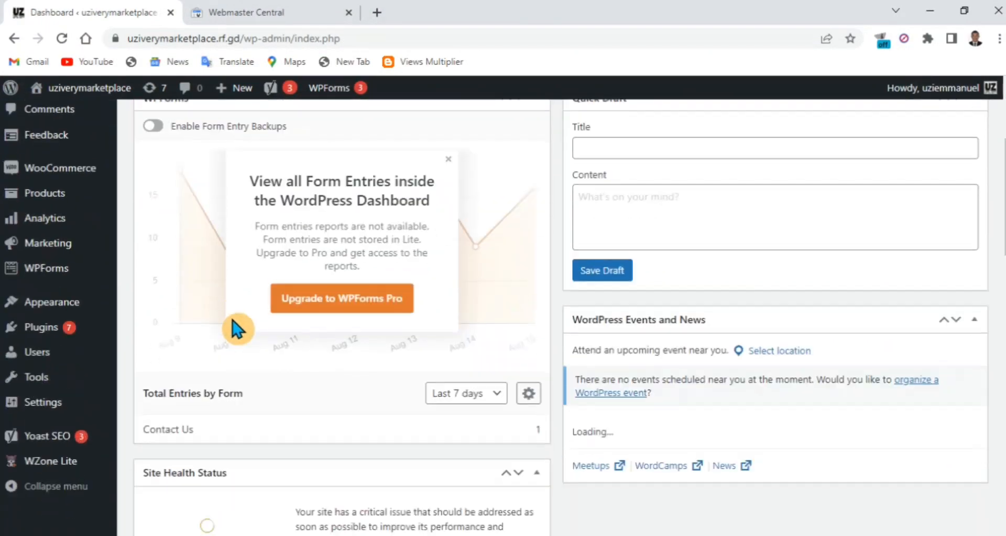
Go to Yoast SEO's Tools page from the WordPress admin sidebar.
scroll("down", 3)
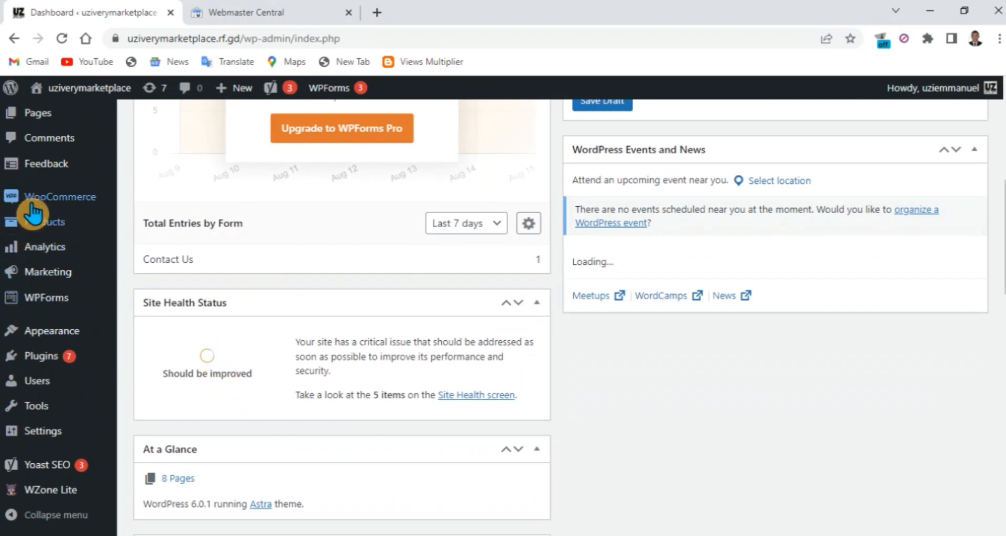
scroll("down", 3)
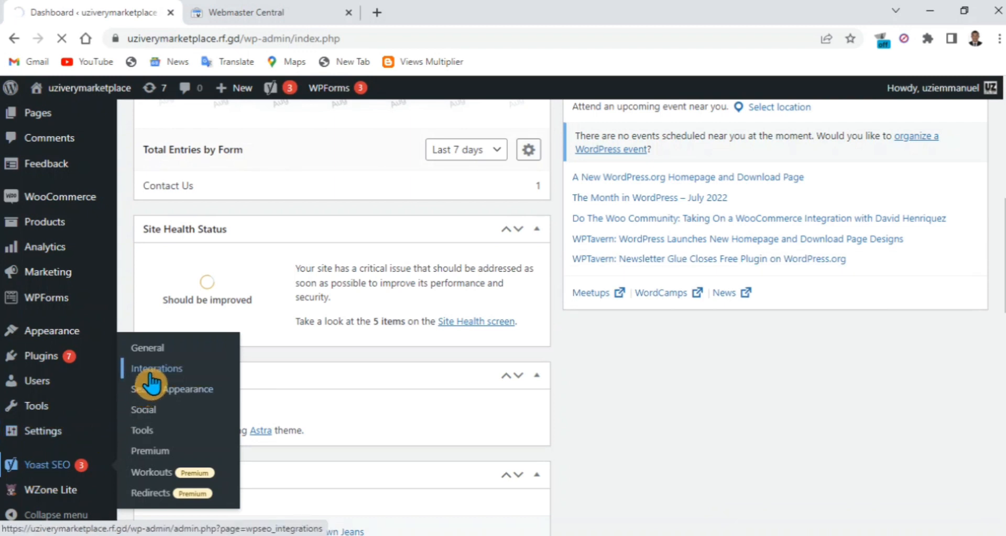
mouse_move(147, 437)
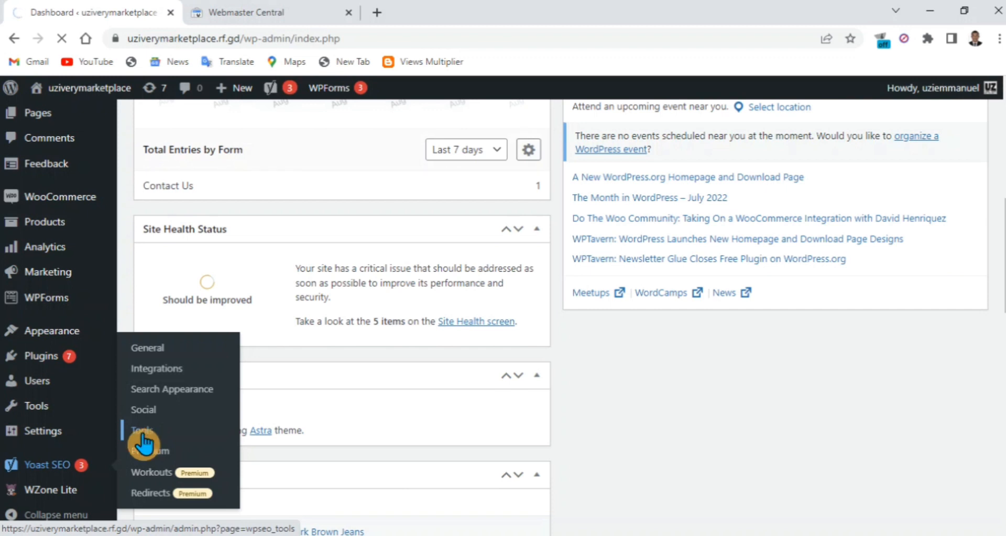
left_click(142, 430)
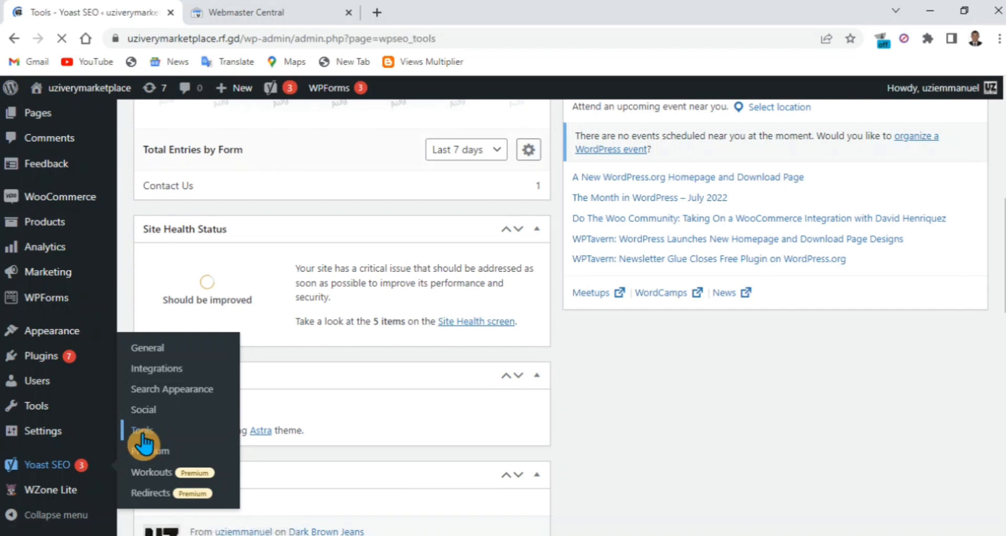
Follow the 'Yoast SEO First-time configuration' link to reach the General settings page.
left_click(141, 430)
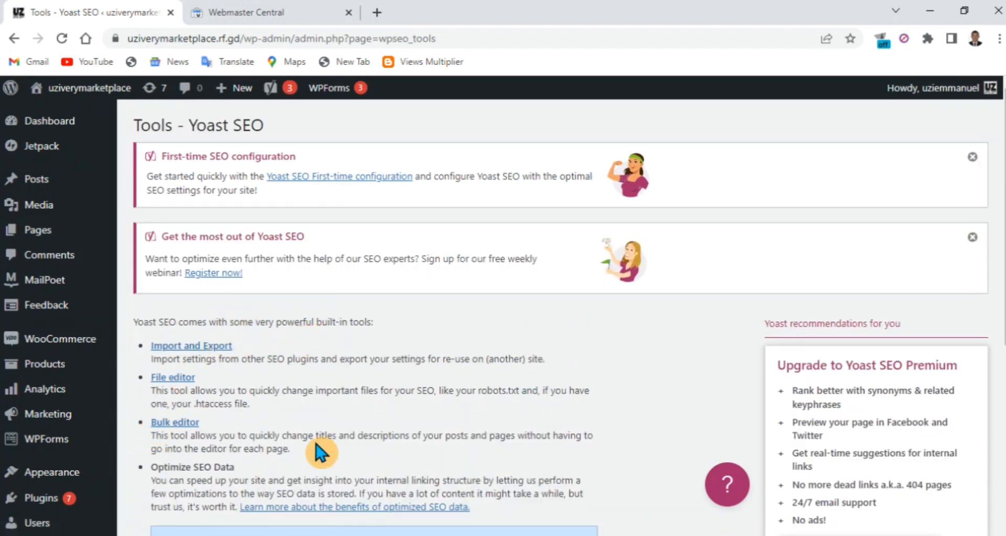
scroll("down", 3)
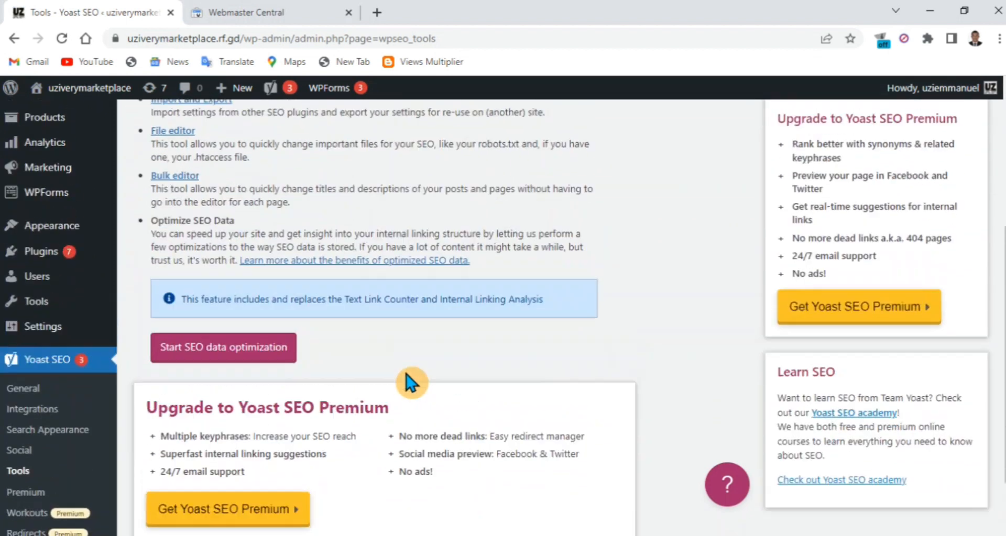
scroll("up", 3)
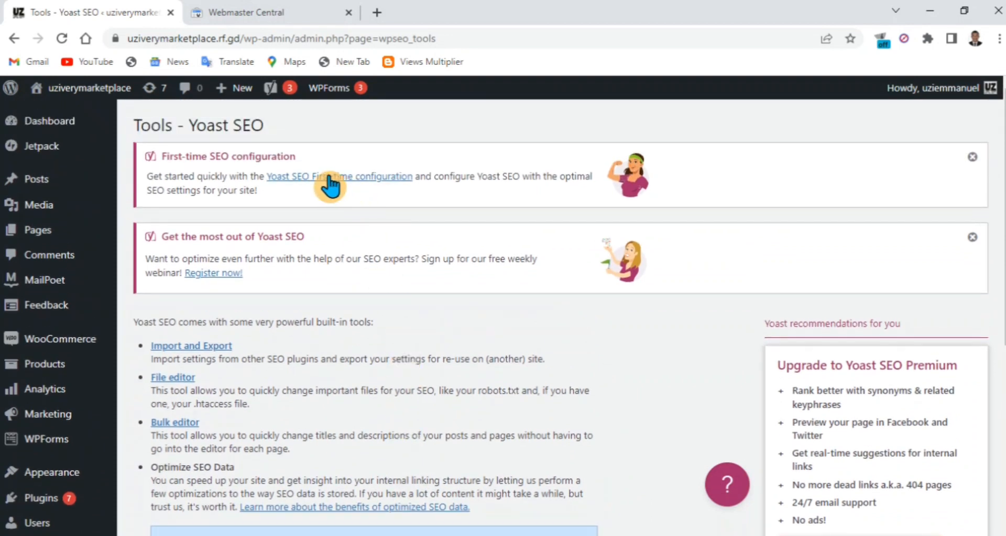
mouse_move(380, 208)
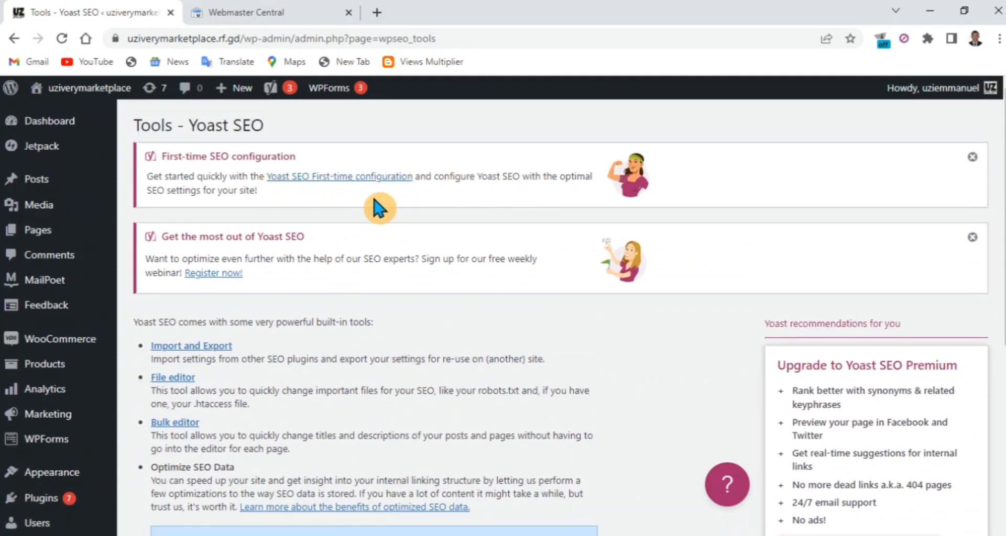
left_click(339, 176)
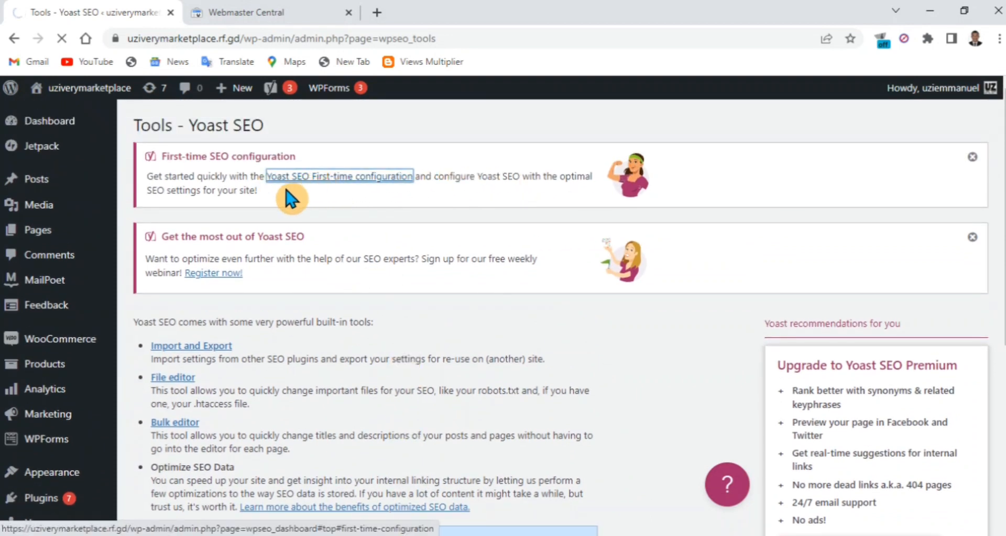
mouse_move(282, 194)
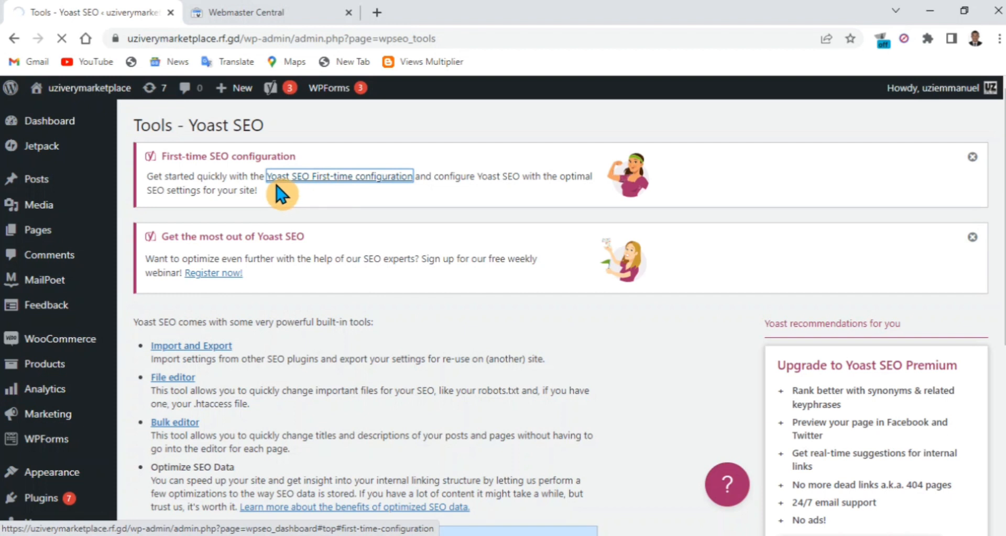
left_click(339, 176)
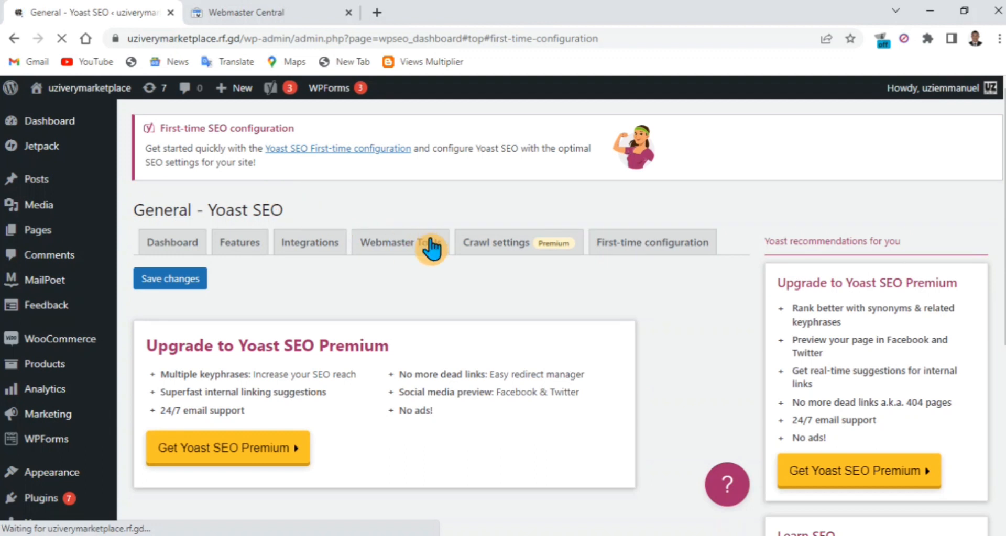
Show the Webmaster Tools verification fields and open Google Search Console's verification page in a new tab.
left_click(651, 242)
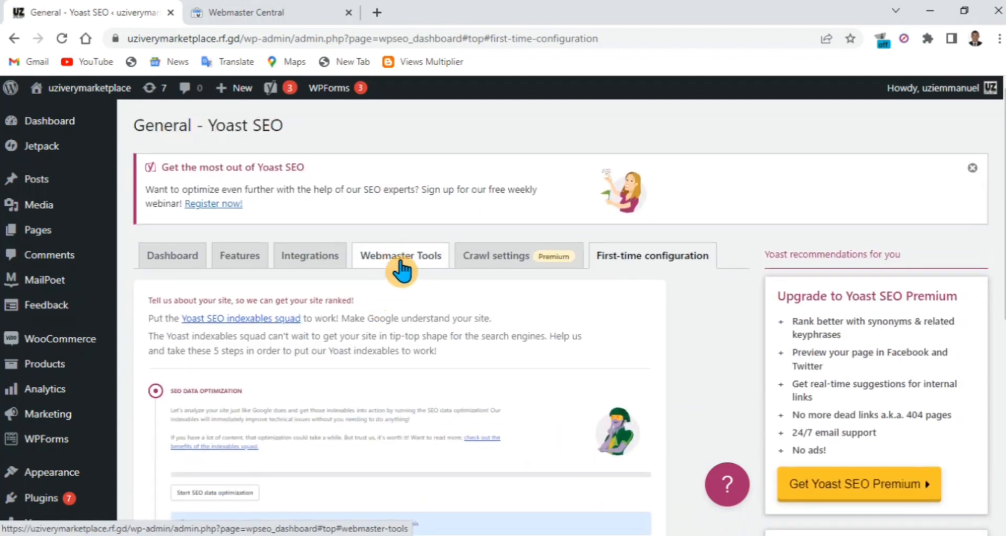
left_click(400, 256)
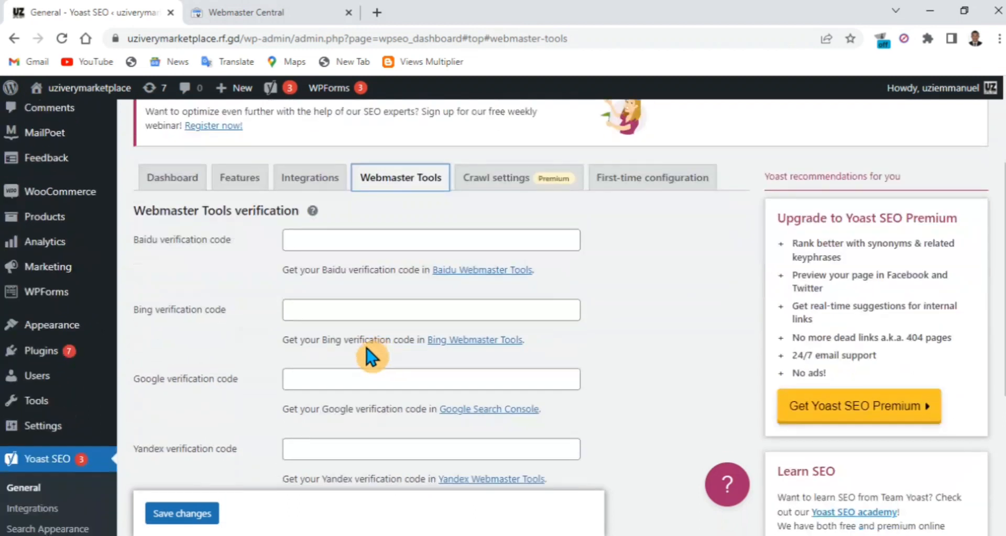
scroll("down", 3)
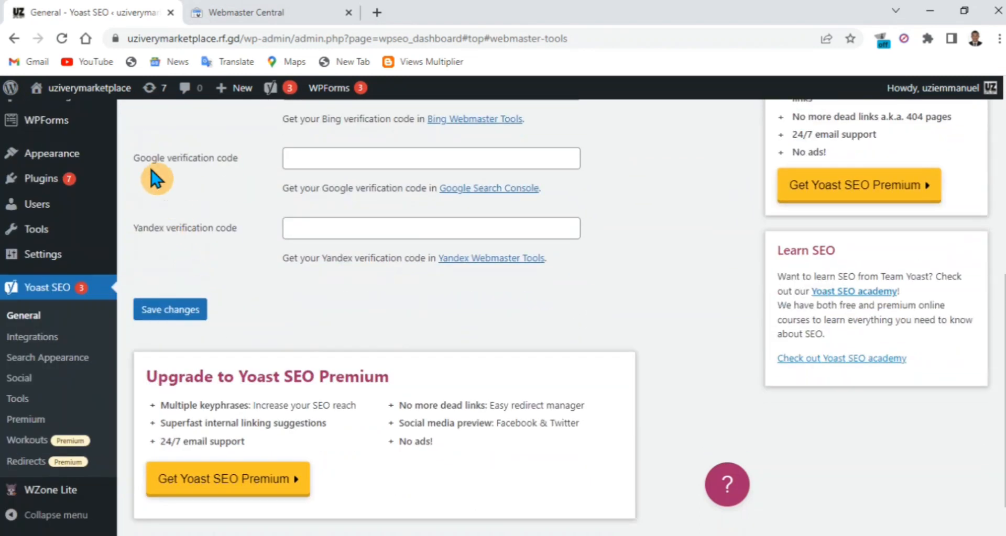
scroll("up", 3)
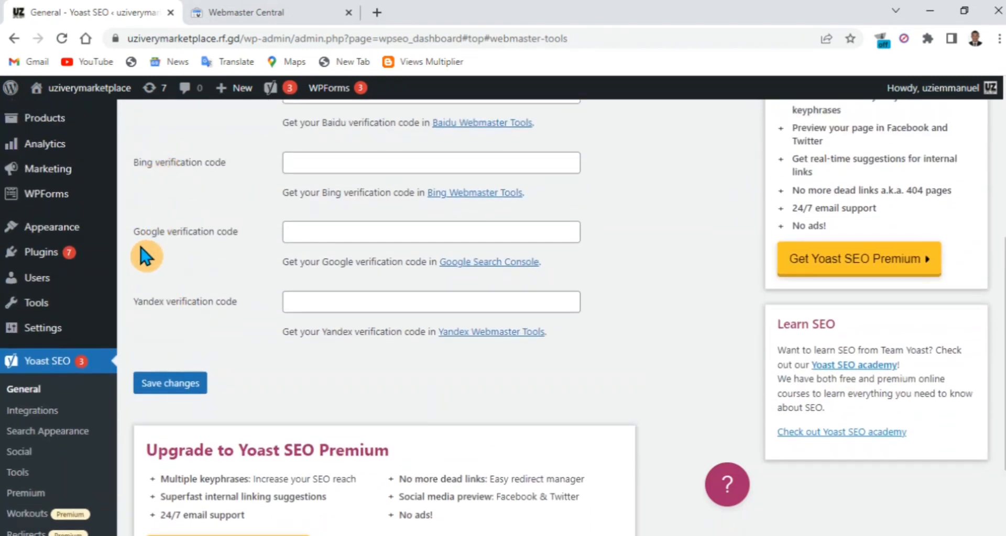
mouse_move(190, 322)
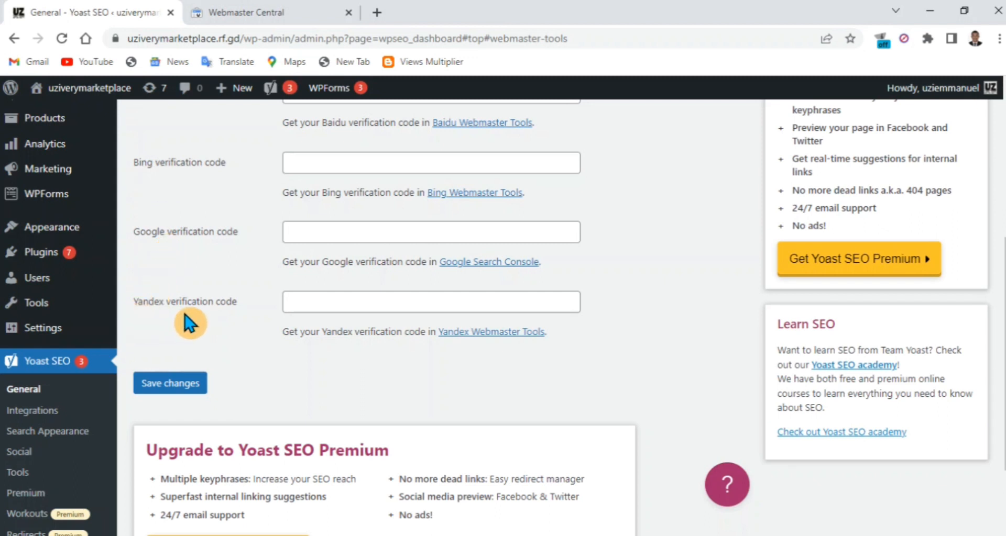
mouse_move(512, 284)
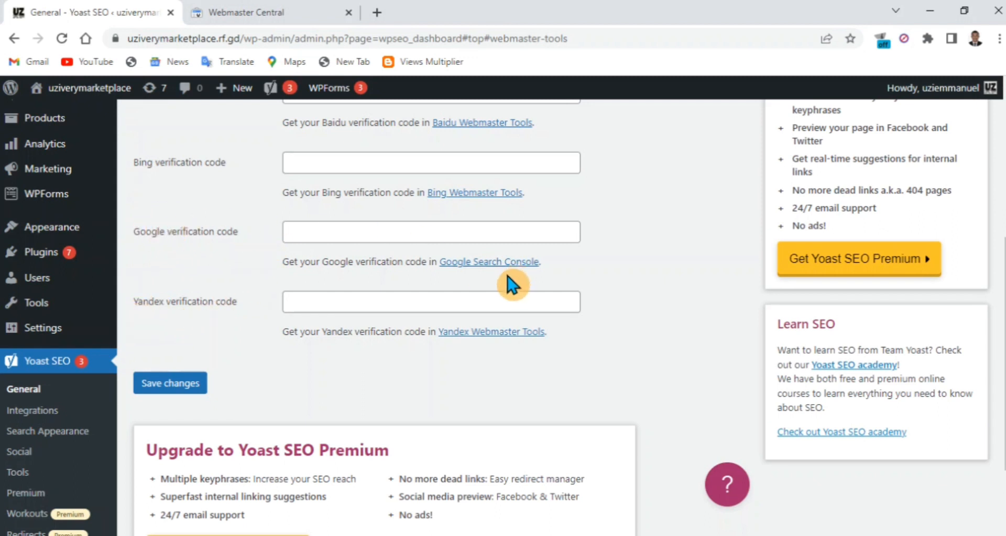
left_click(488, 262)
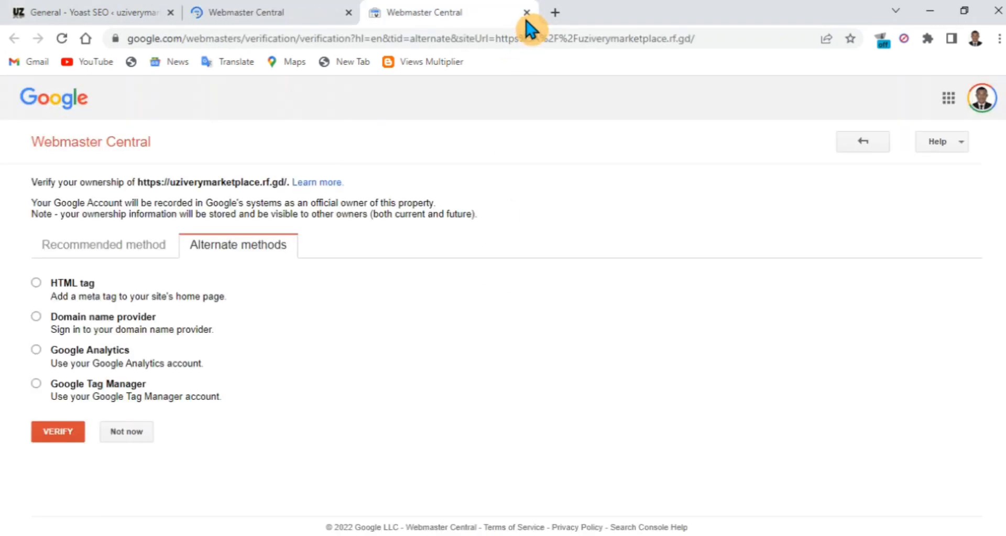
Switch to the Webmaster Central tab to see the alternate verification methods.
left_click(525, 12)
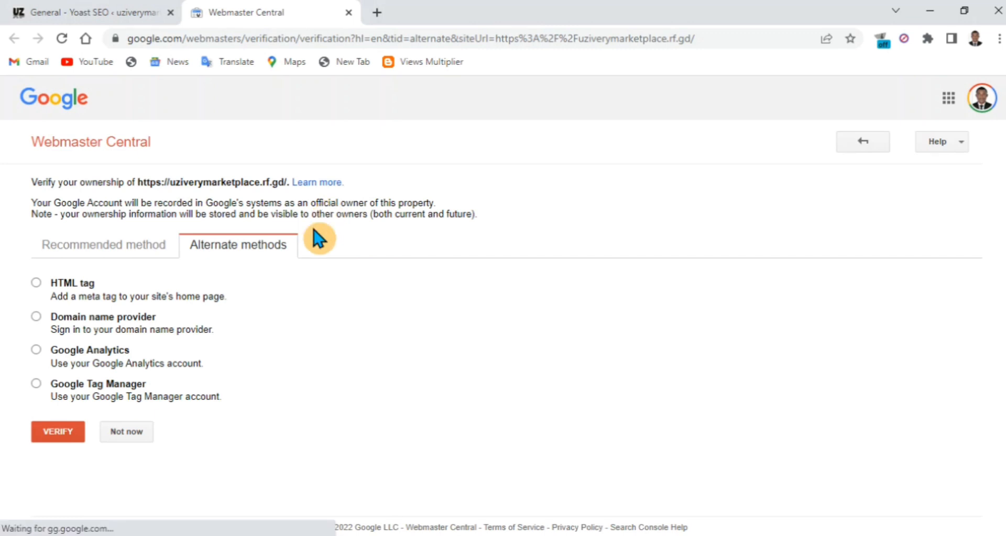
mouse_move(93, 265)
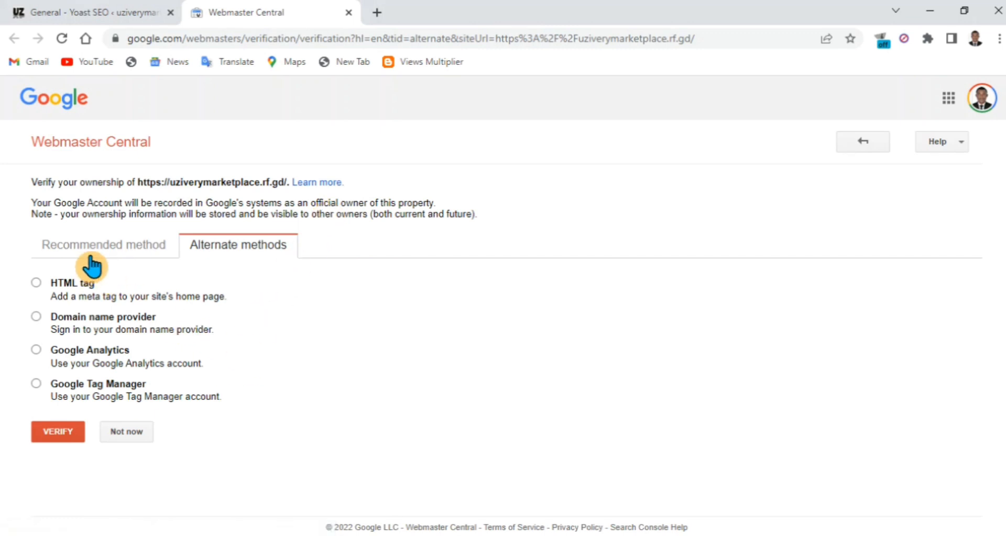
mouse_move(244, 262)
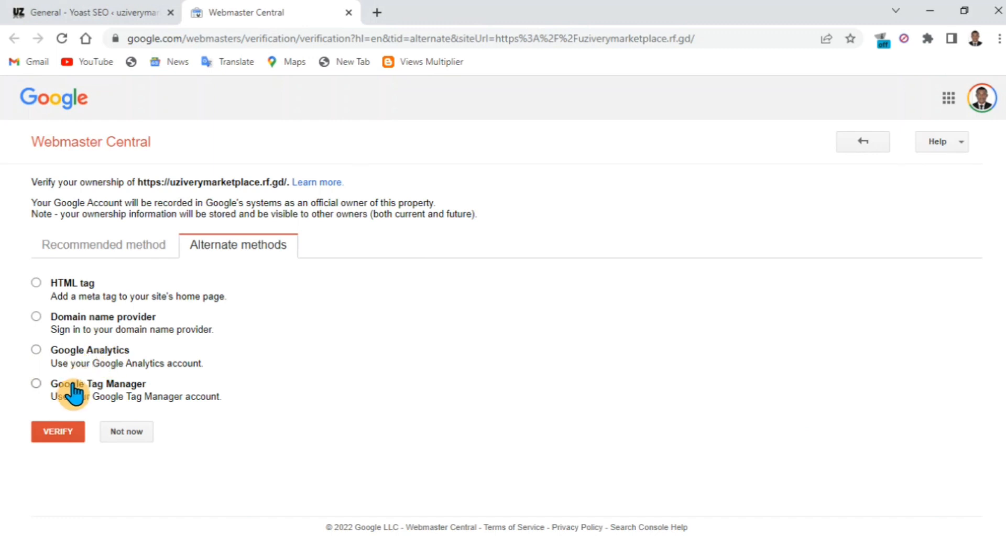
mouse_move(36, 289)
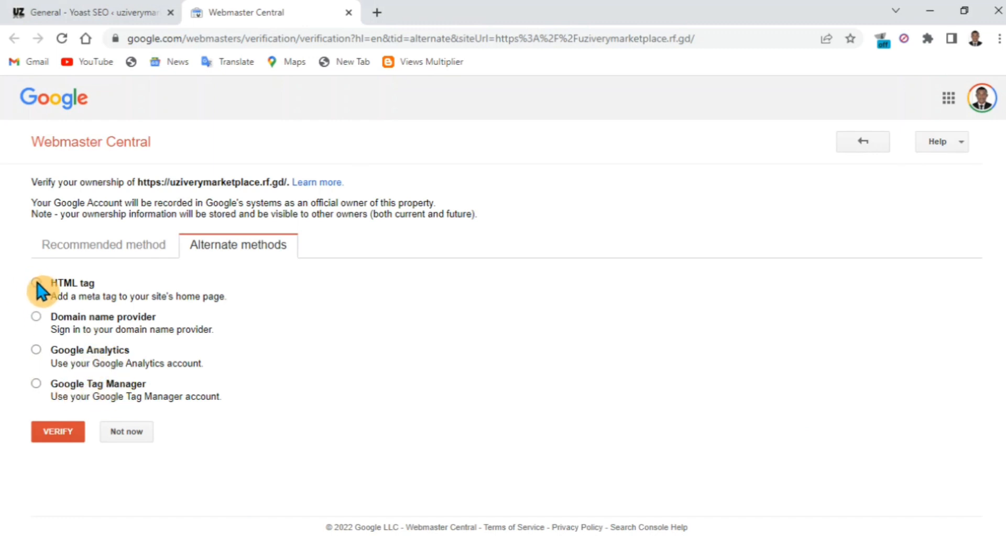
Choose the HTML tag method, copy the meta tag, and return to WordPress.
left_click(36, 288)
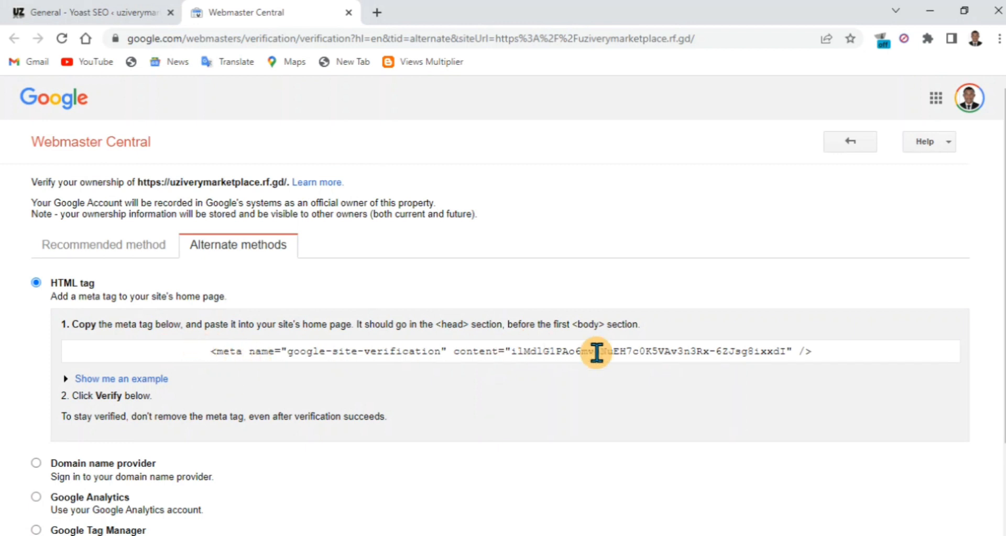
mouse_move(103, 396)
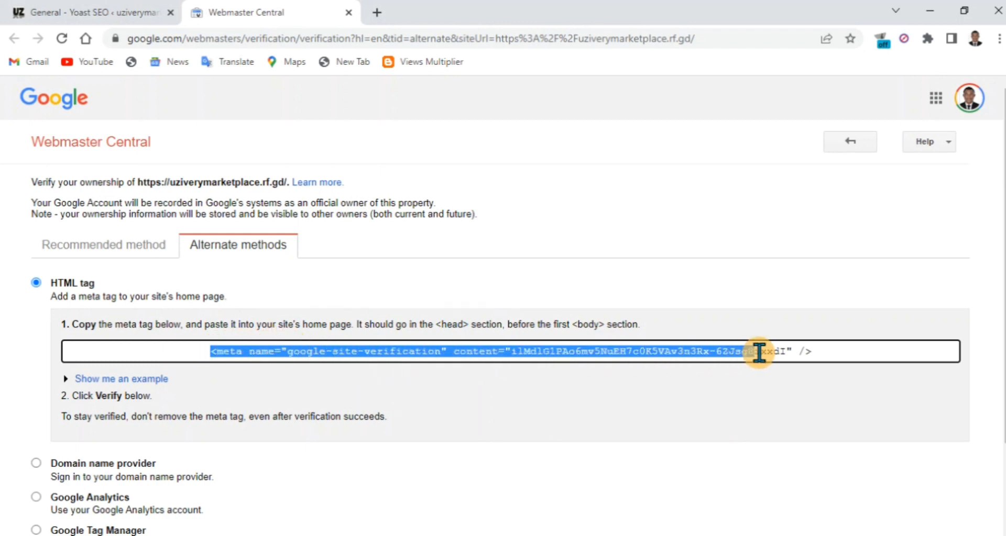
mouse_move(814, 385)
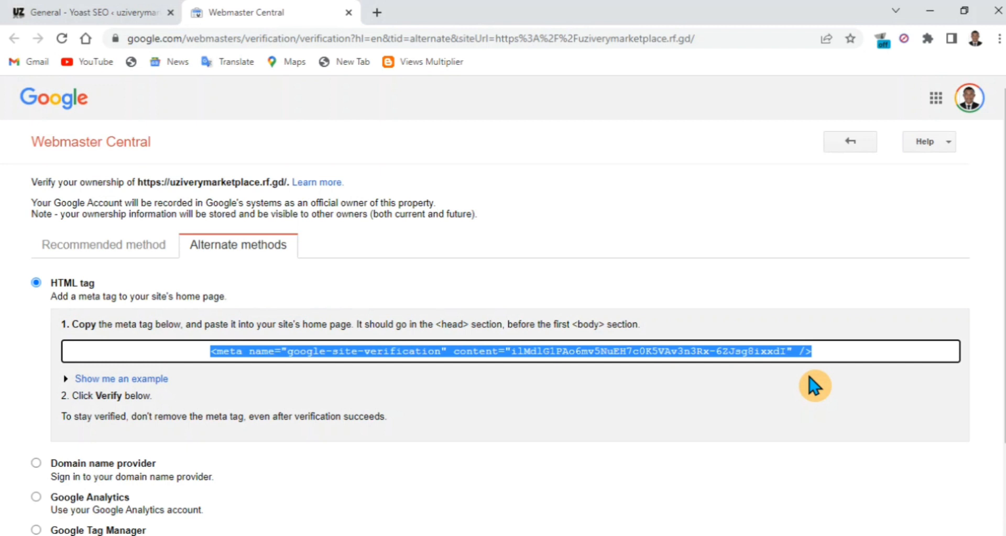
mouse_move(192, 231)
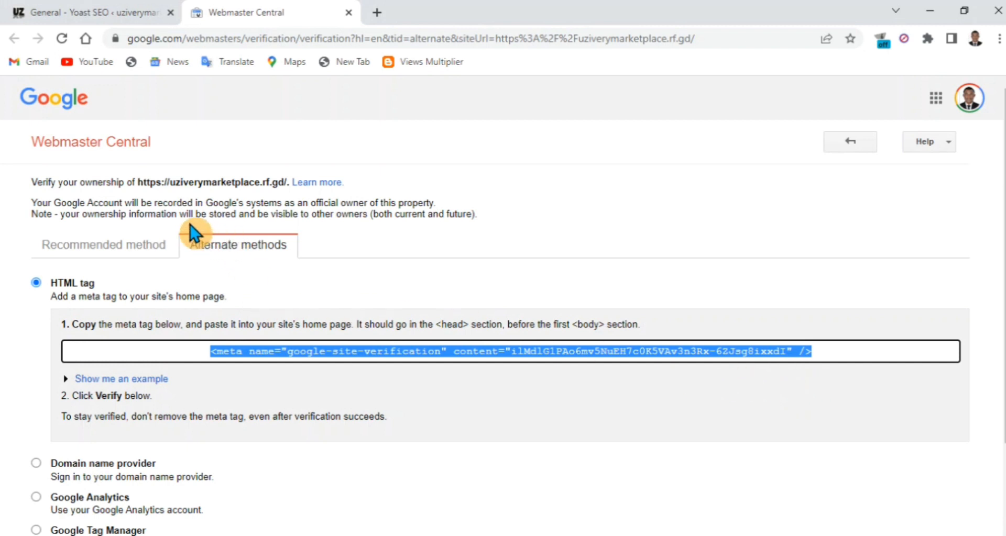
left_click(83, 12)
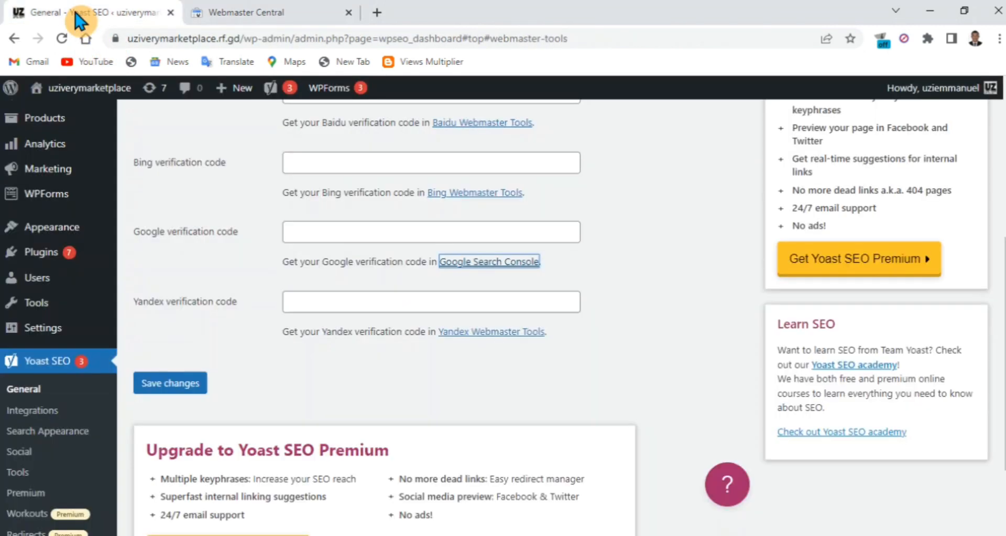
mouse_move(168, 236)
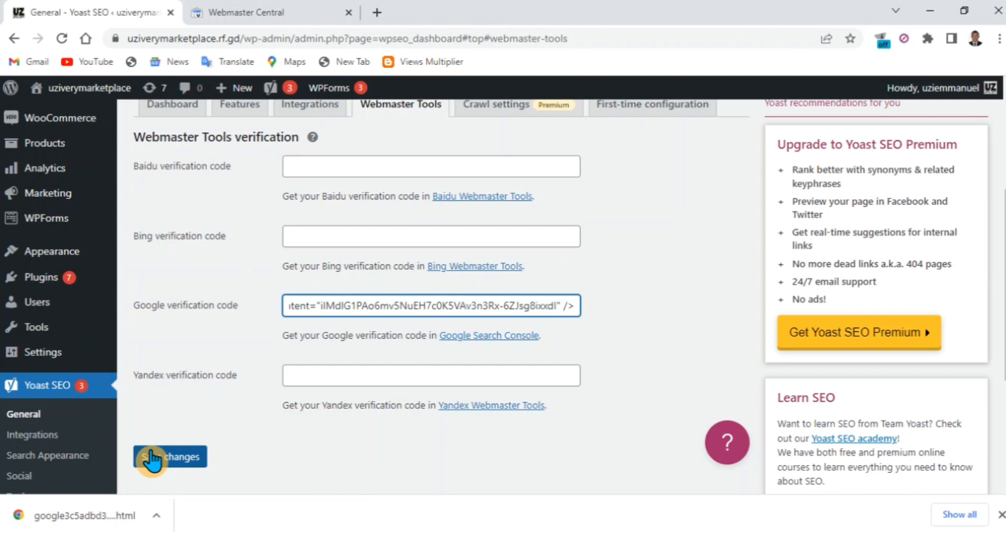
Save the pasted meta tag as the Google verification code and return to Webmaster Central.
left_click(169, 457)
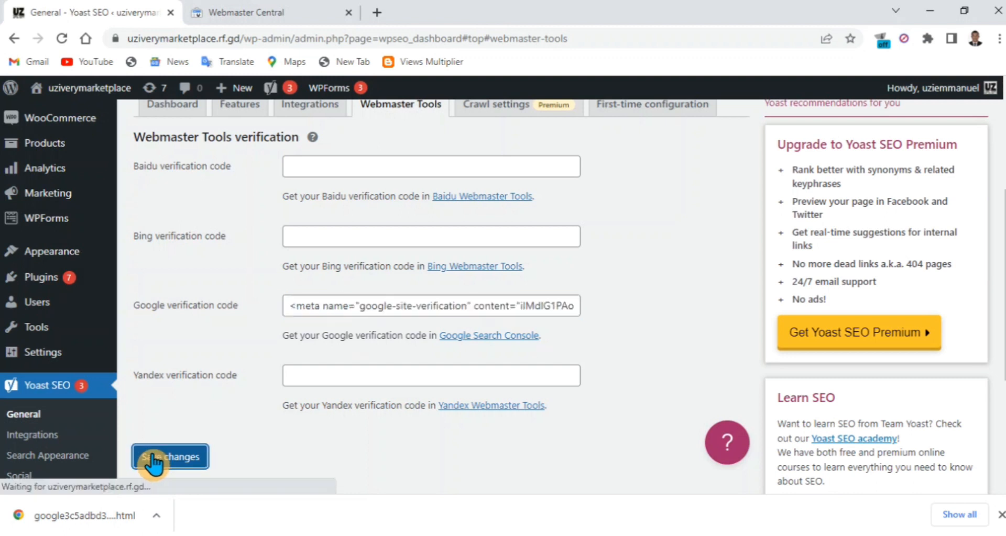
left_click(170, 456)
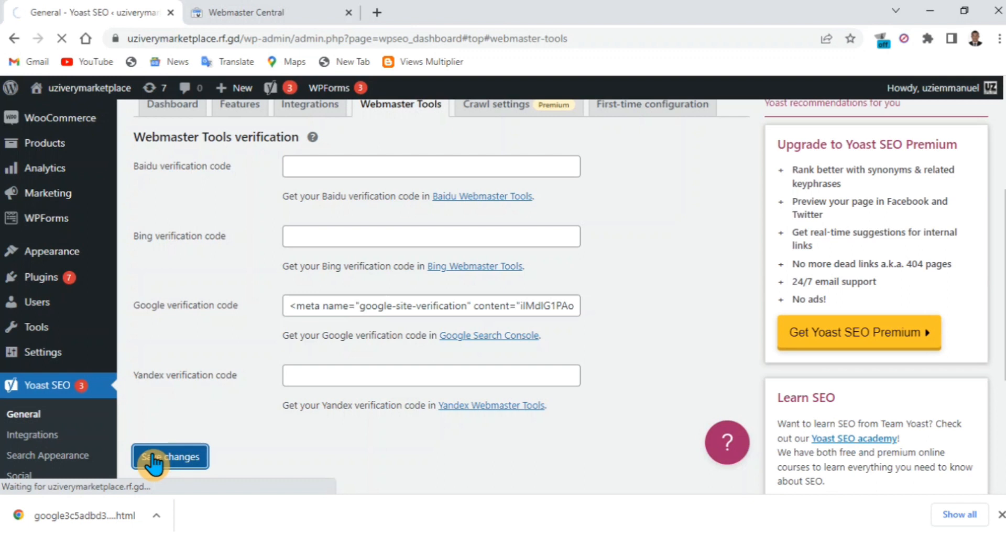
left_click(169, 457)
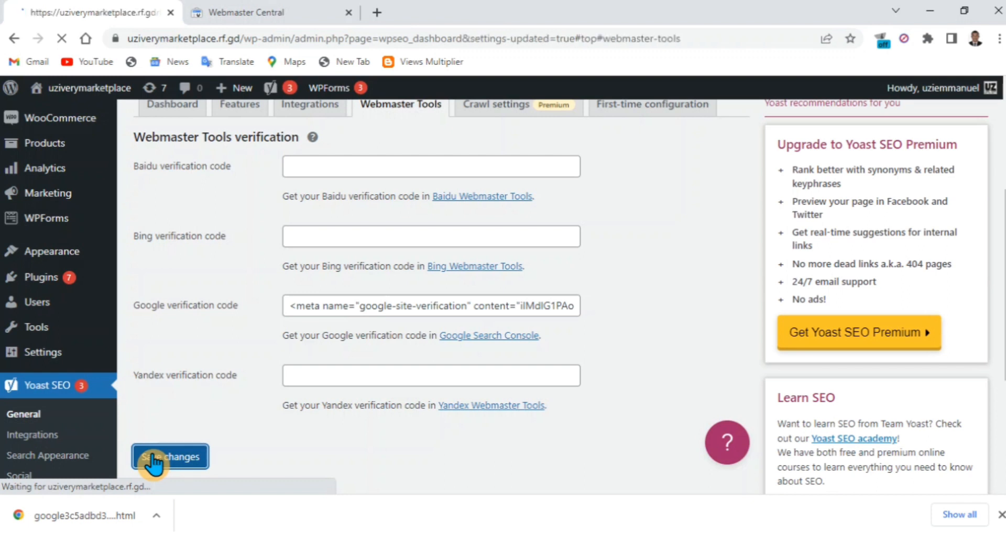
left_click(169, 457)
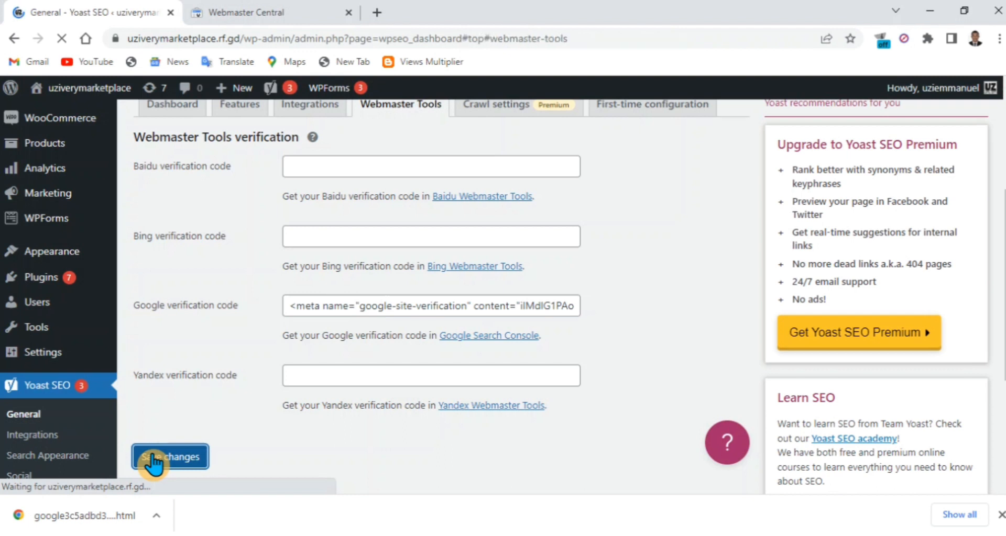
left_click(169, 457)
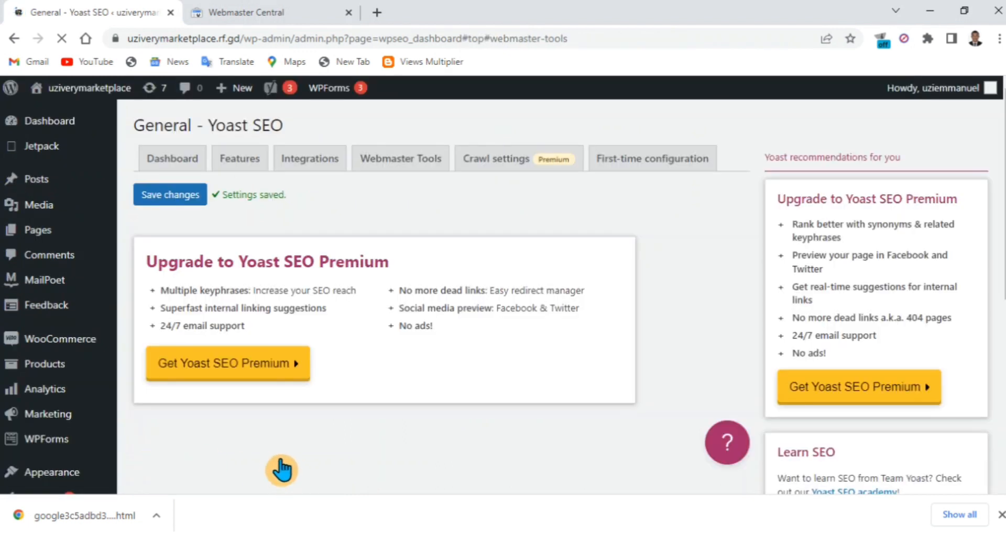
left_click(244, 12)
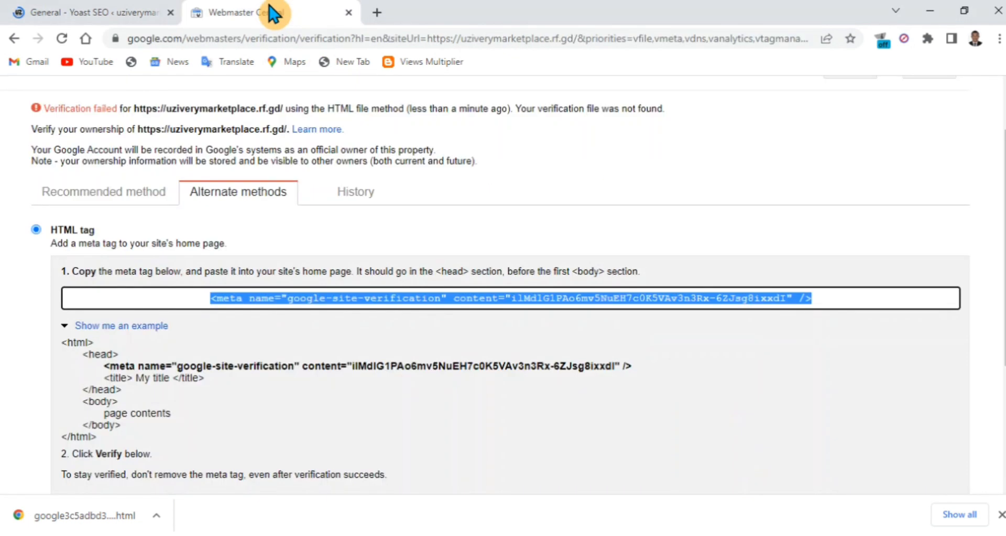
Scroll down and press VERIFY for the HTML tag method.
scroll("down", 3)
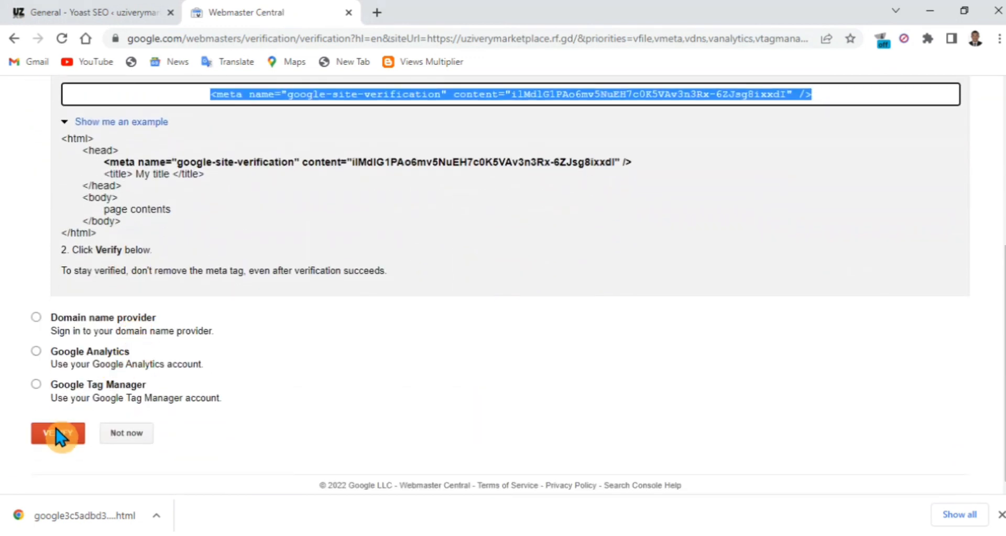
left_click(57, 433)
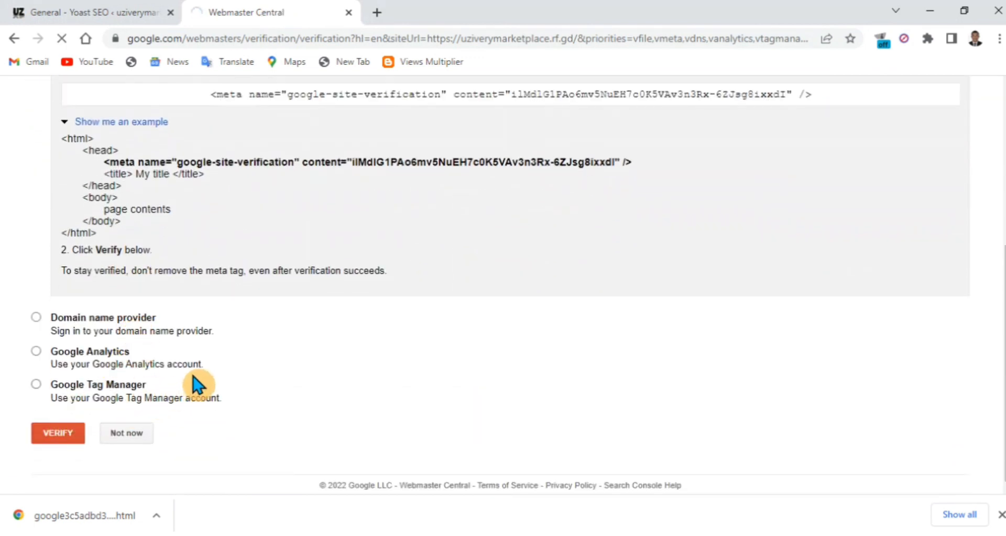